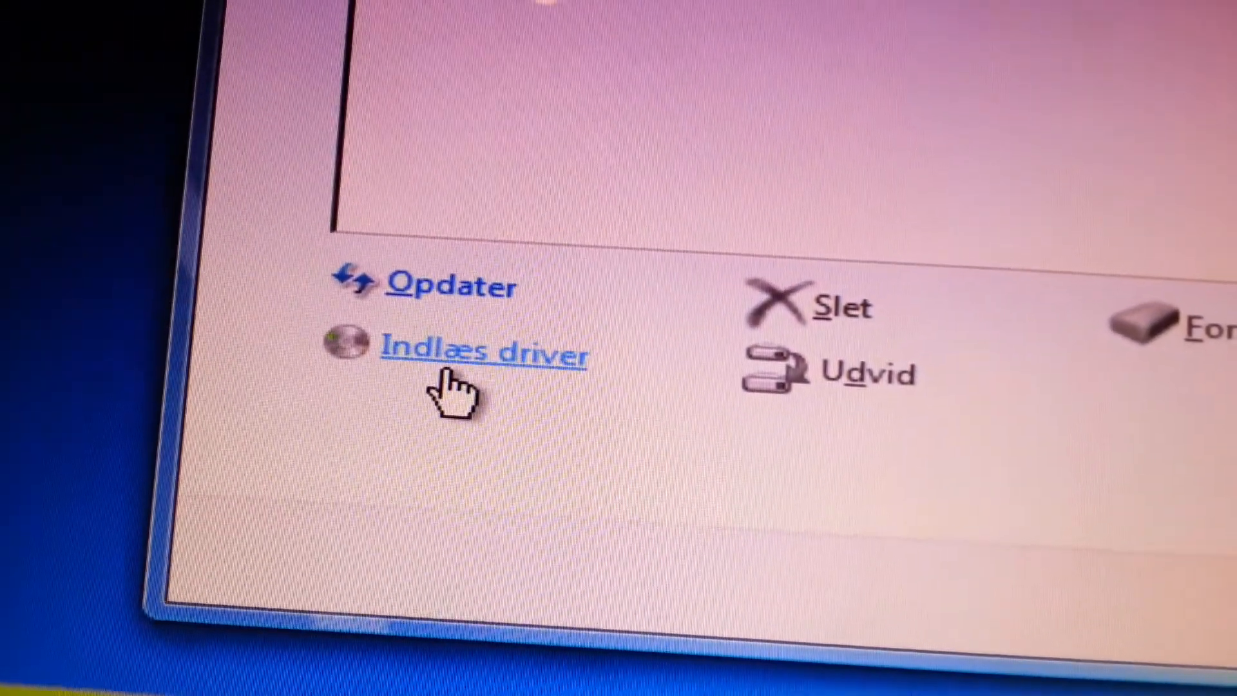
Step: Open the storage-driver loading step from disk selection and rescan for compatible drivers
{"action": "left_click", "coordinate": [482, 353]}
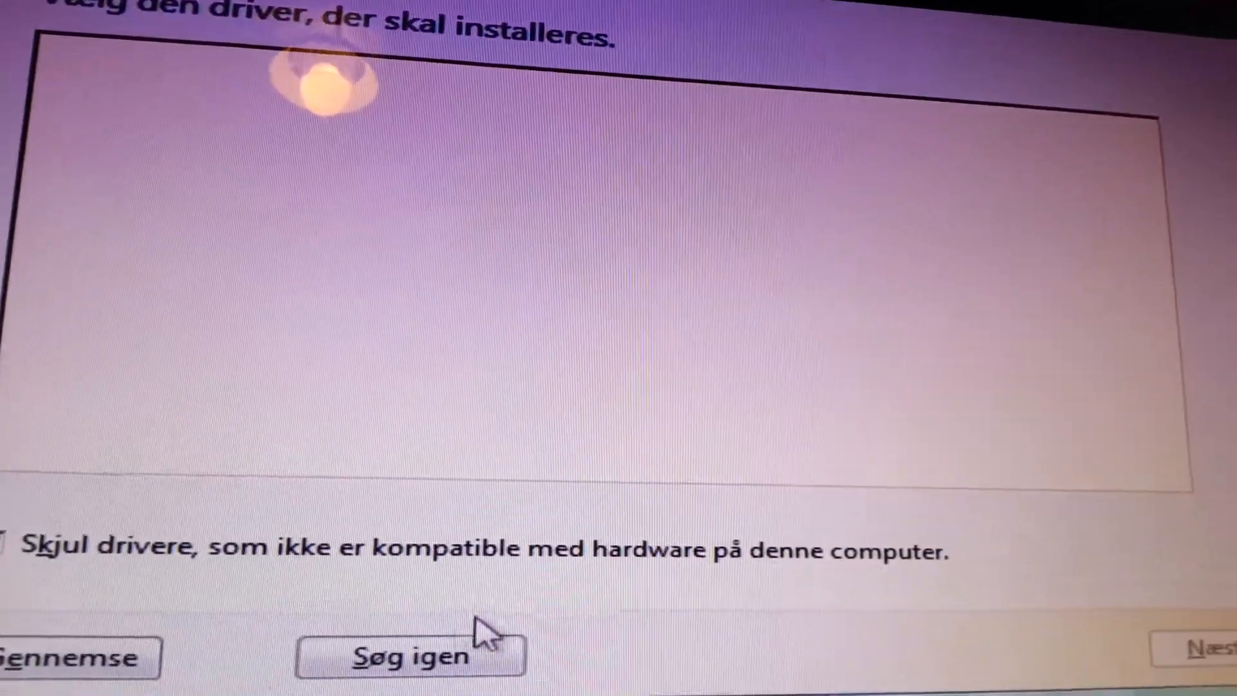
{"action": "left_click", "coordinate": [410, 656]}
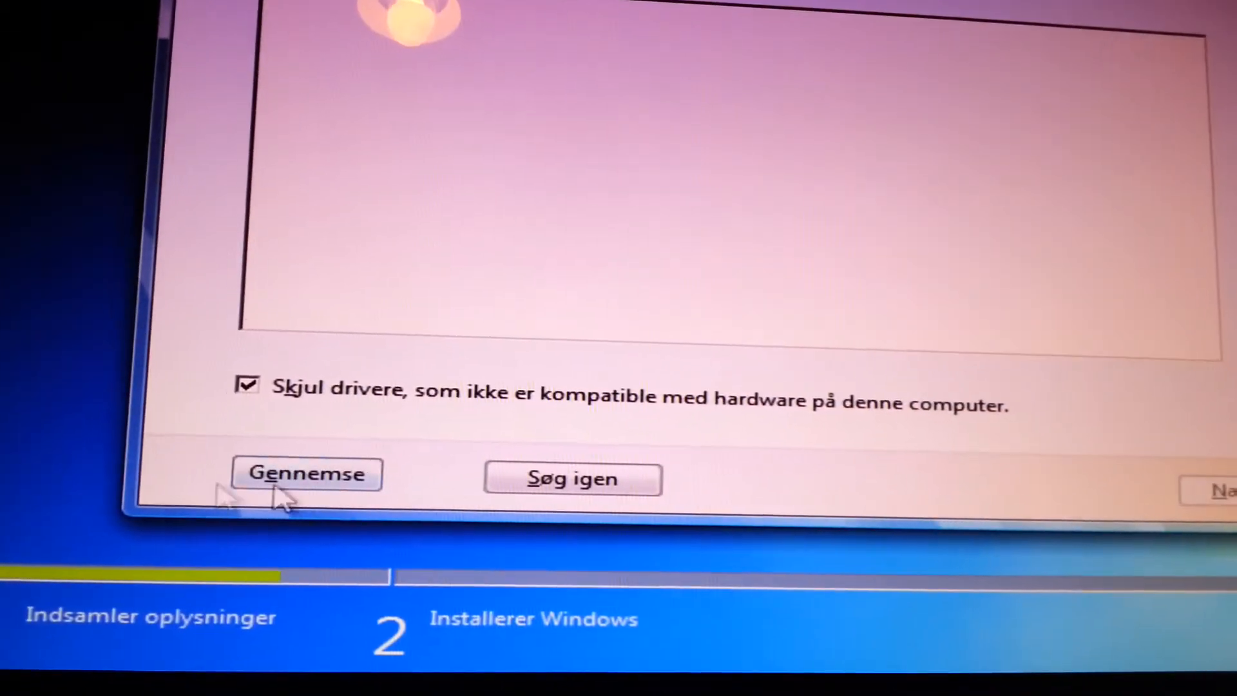
{"action": "left_click", "coordinate": [307, 474]}
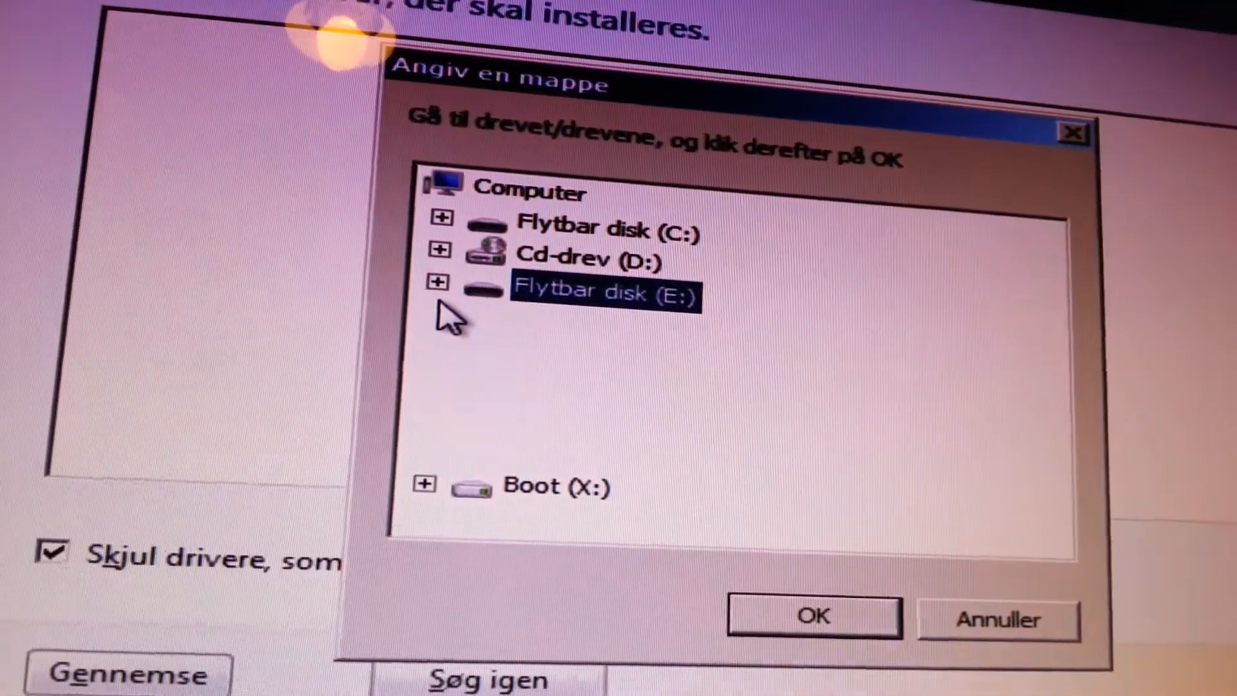
{"action": "left_click", "coordinate": [438, 282]}
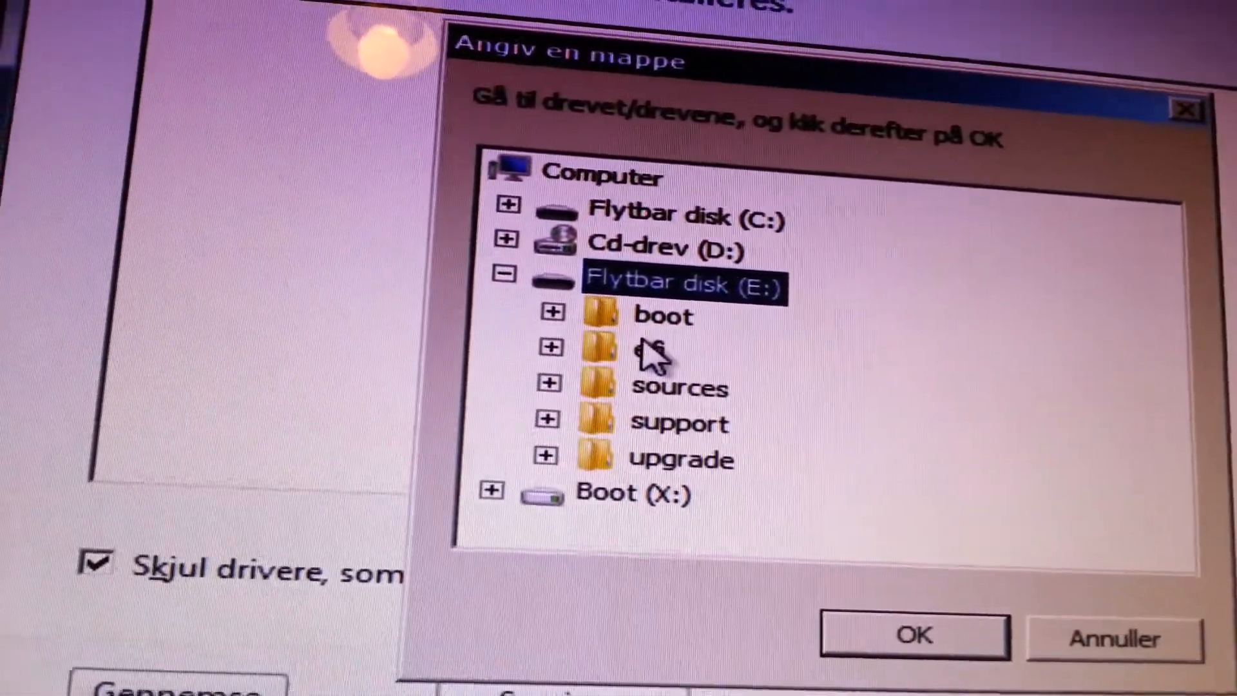
{"action": "left_click", "coordinate": [550, 325]}
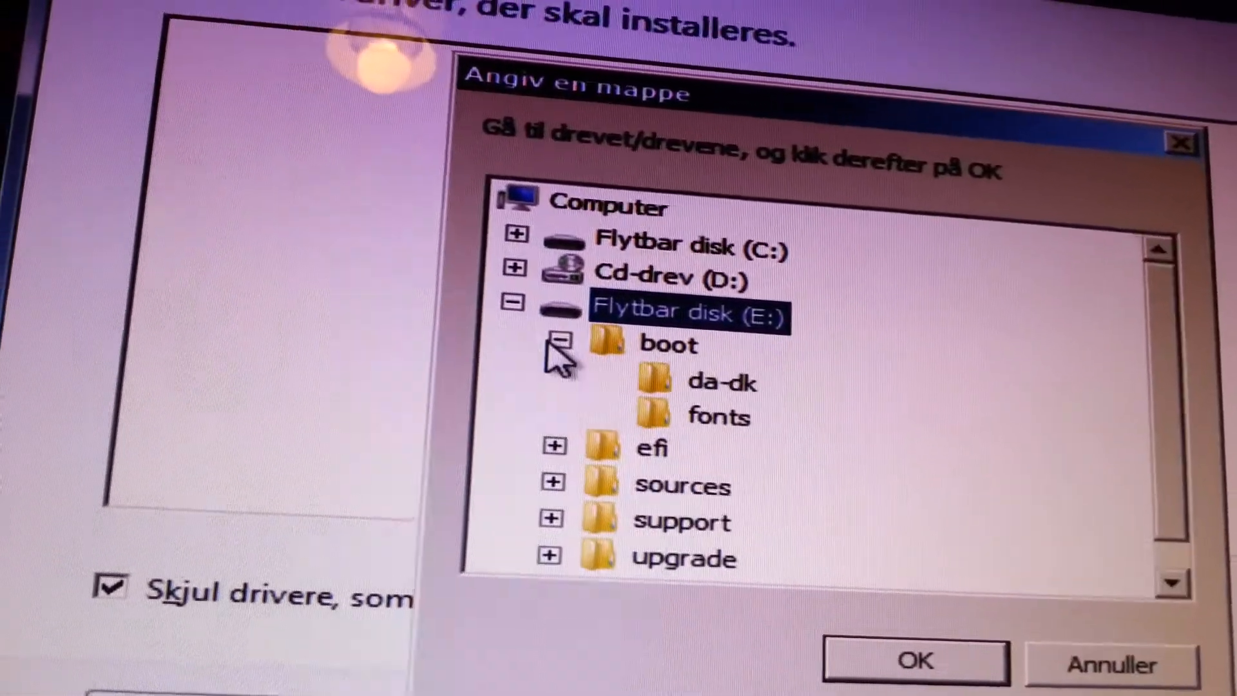
{"action": "left_click", "coordinate": [558, 343]}
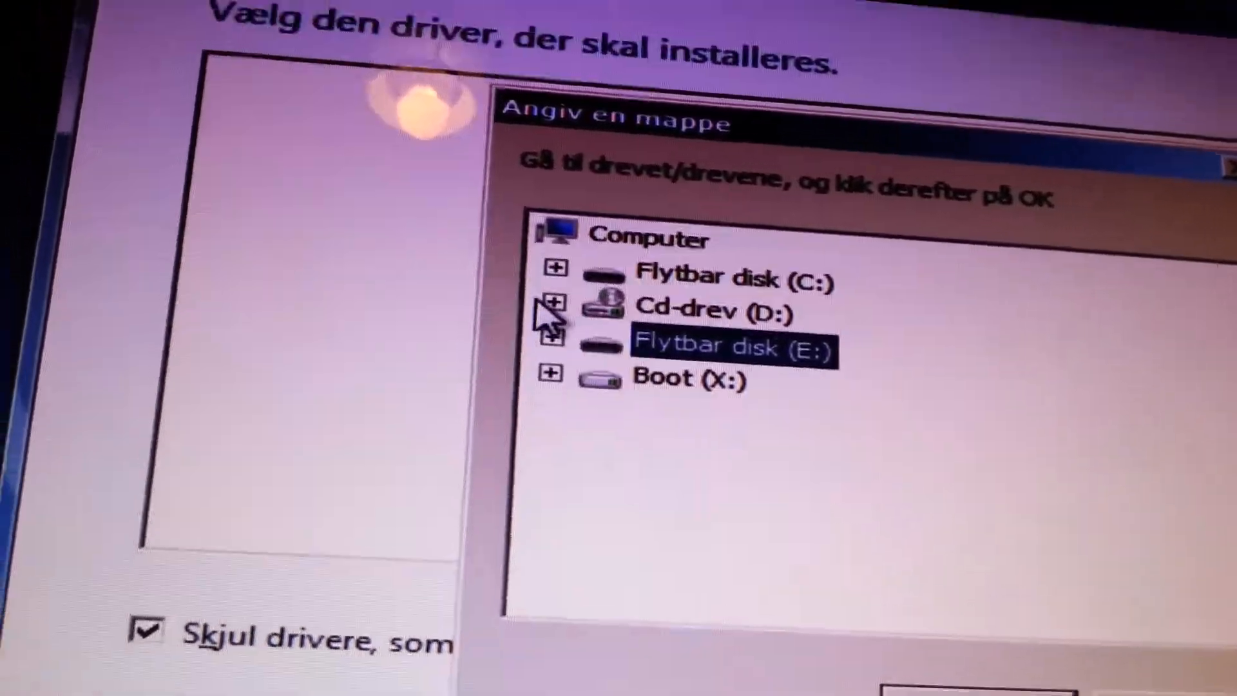
{"action": "left_click", "coordinate": [553, 268]}
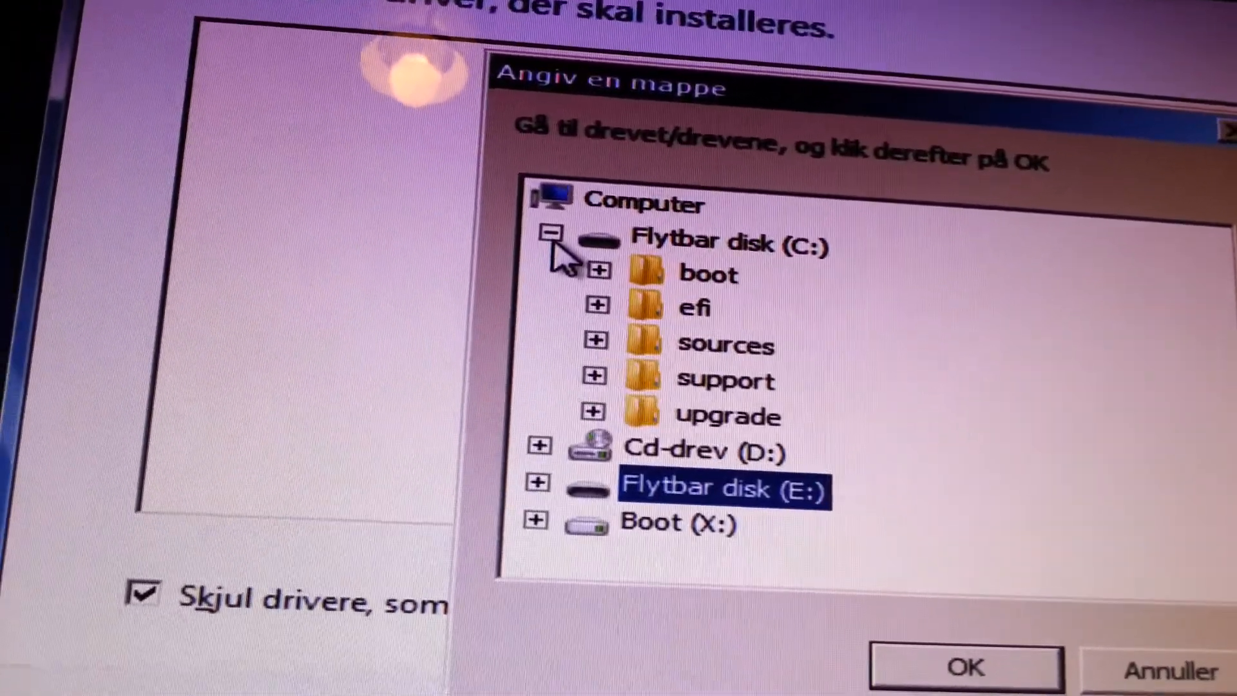
{"action": "left_click", "coordinate": [551, 241]}
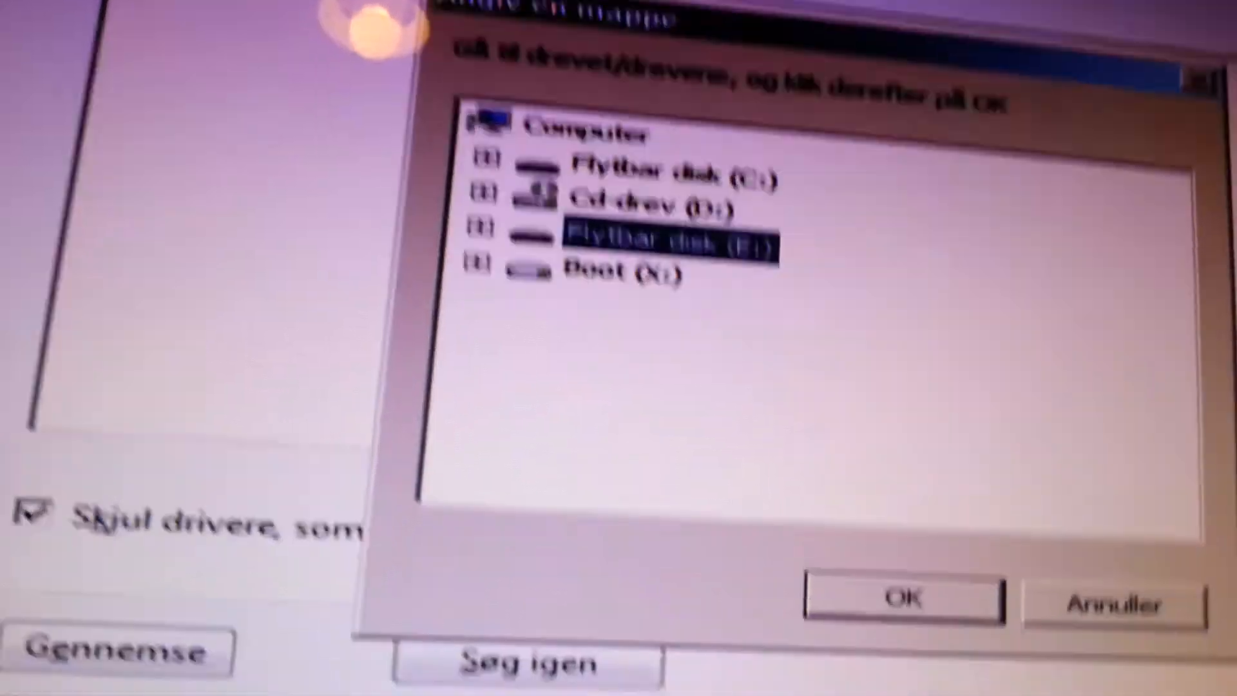
{"action": "left_click", "coordinate": [902, 597]}
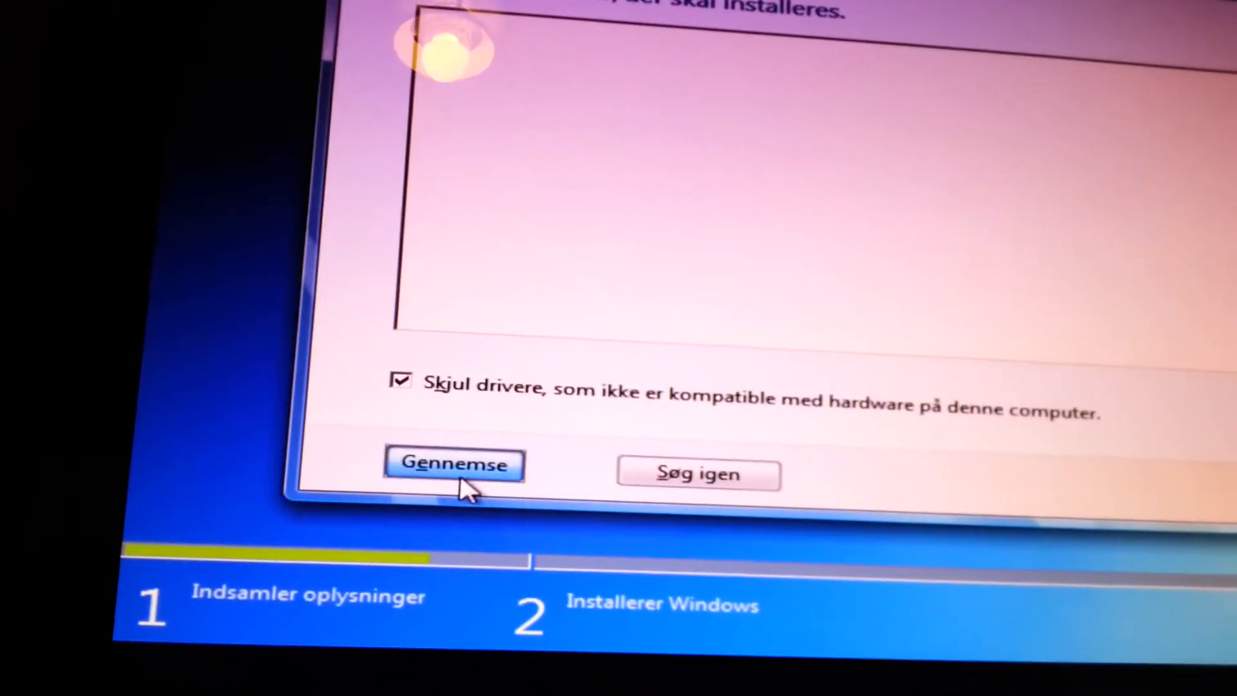
Step: Browse to E: > IRST_V11101006_XPWin7 > Driver > Disk > 64bit and confirm it as the driver source
{"action": "left_click", "coordinate": [452, 464]}
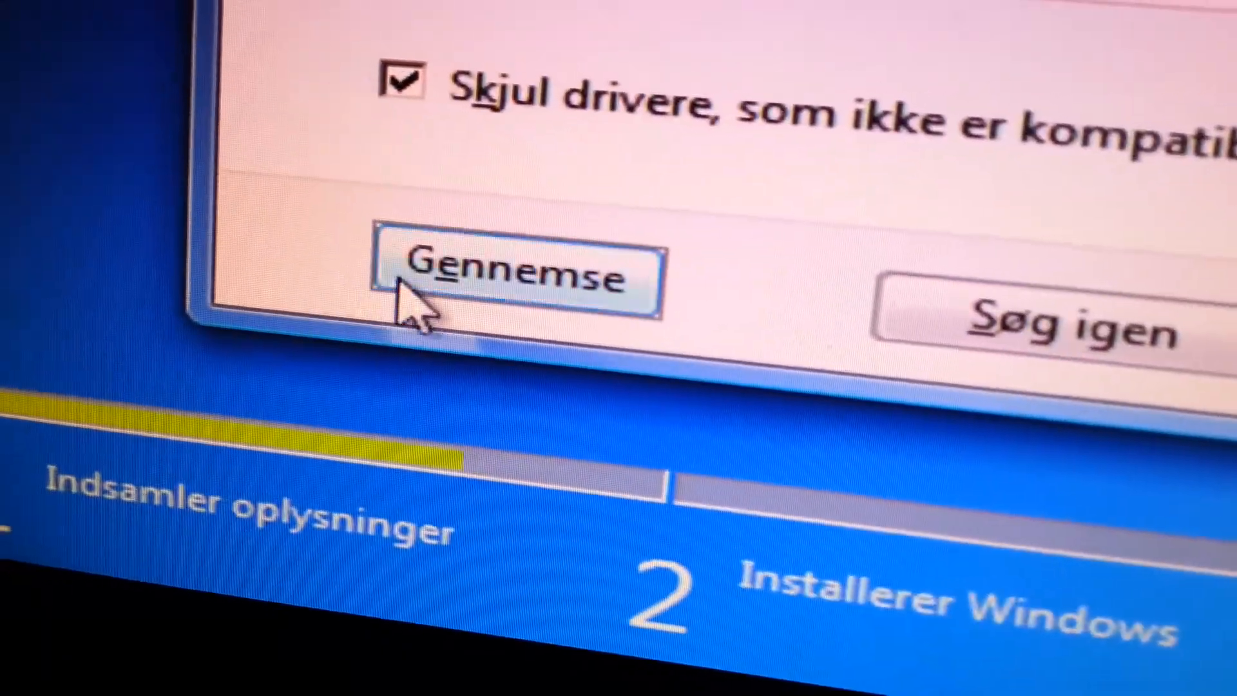
{"action": "left_click", "coordinate": [516, 279]}
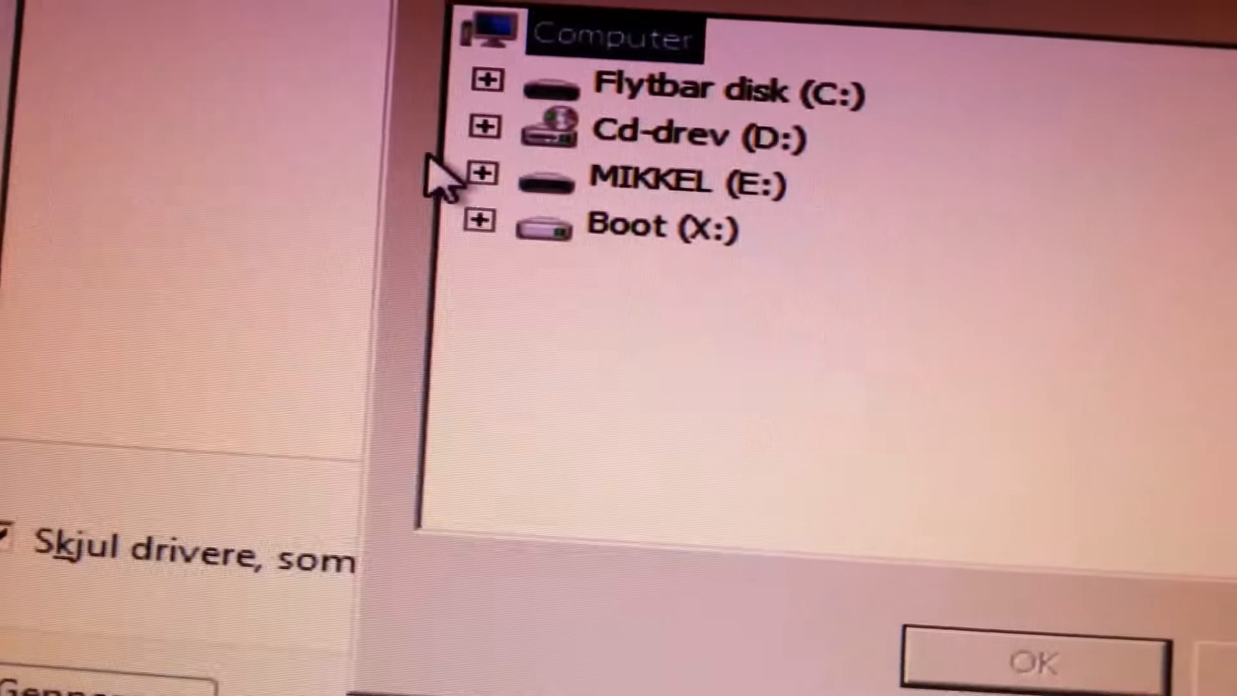
{"action": "left_click", "coordinate": [482, 175]}
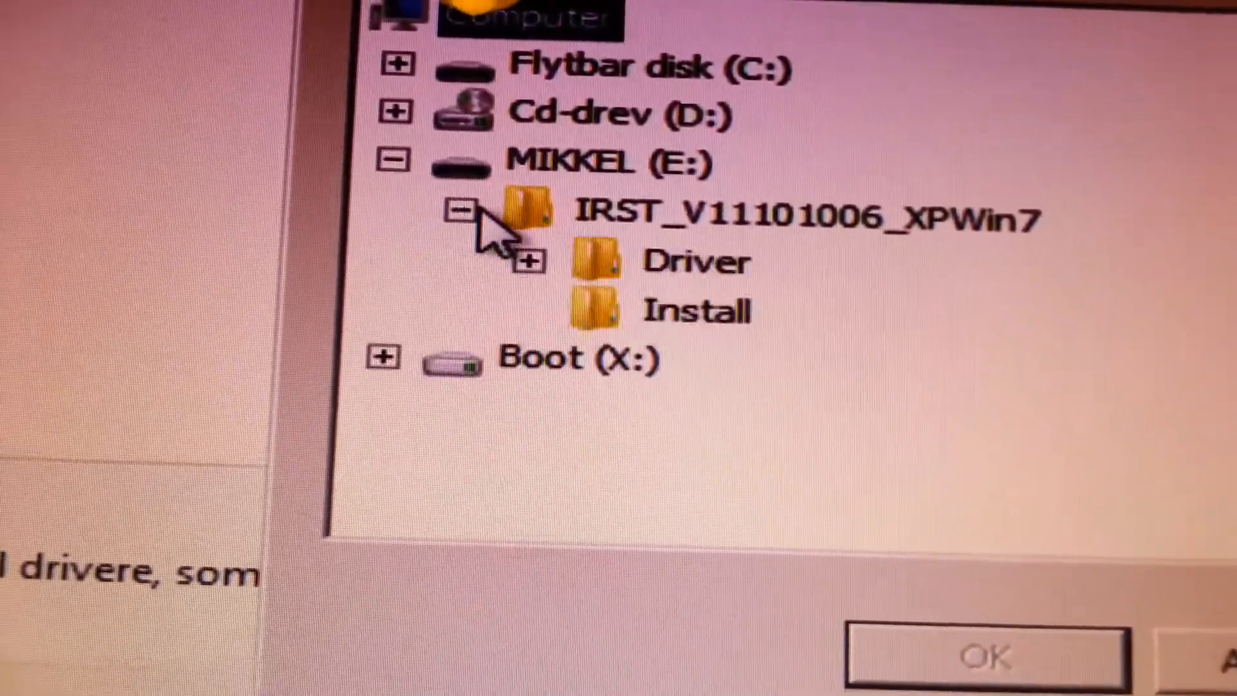
{"action": "left_click", "coordinate": [526, 262]}
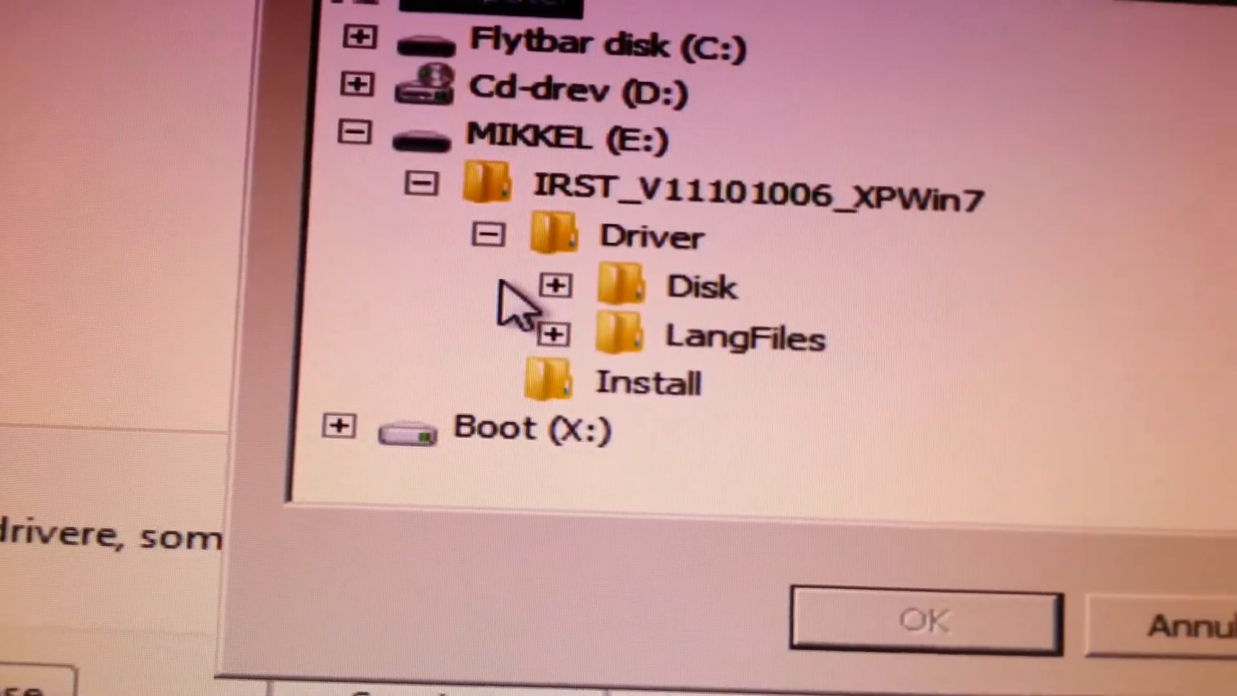
{"action": "left_click", "coordinate": [559, 286]}
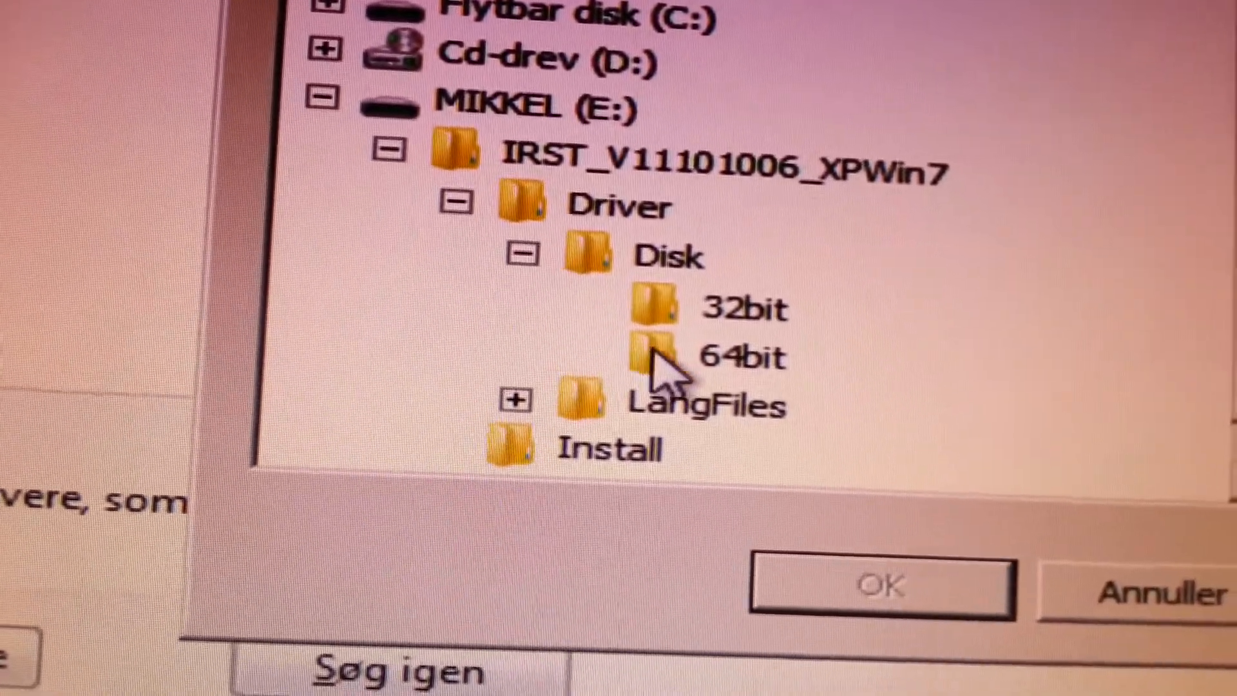
{"action": "left_click", "coordinate": [742, 356]}
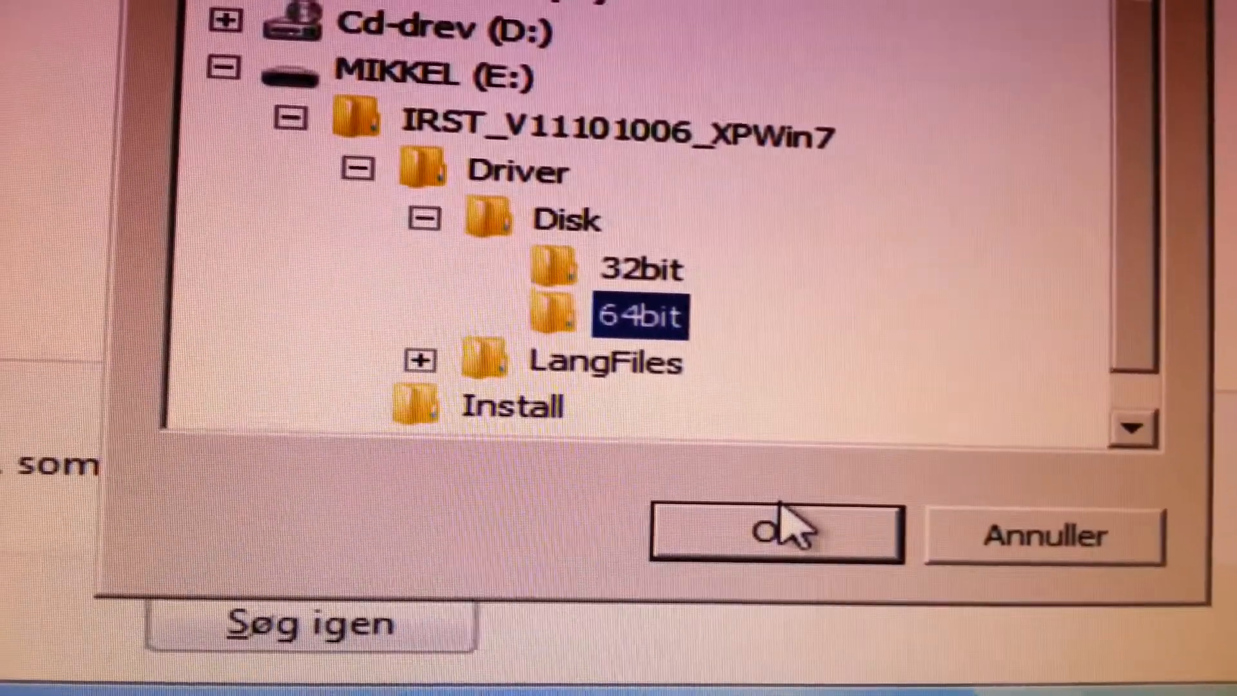
{"action": "left_click", "coordinate": [777, 532]}
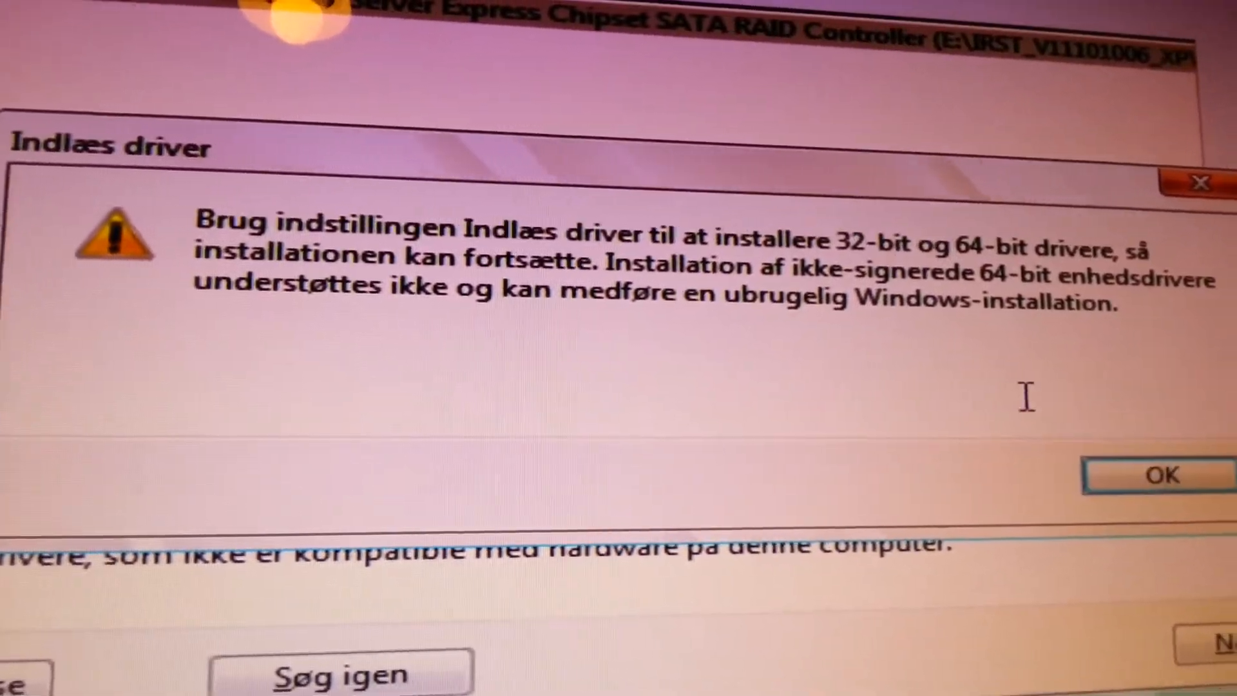
Step: Acknowledge the unsigned 64-bit driver warning for the SATA RAID Controller driver
{"action": "left_click", "coordinate": [1160, 474]}
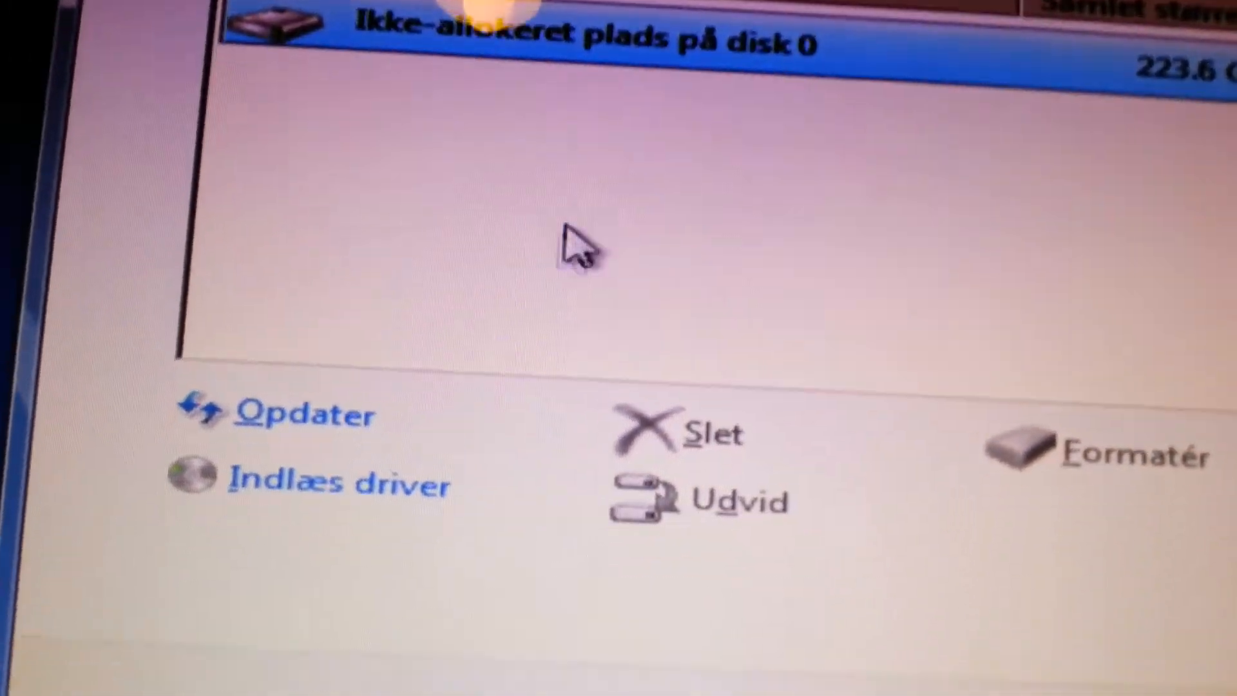
Step: Select the 223.6 GB unallocated space on disk 0 as the installation target
{"action": "left_click", "coordinate": [300, 414]}
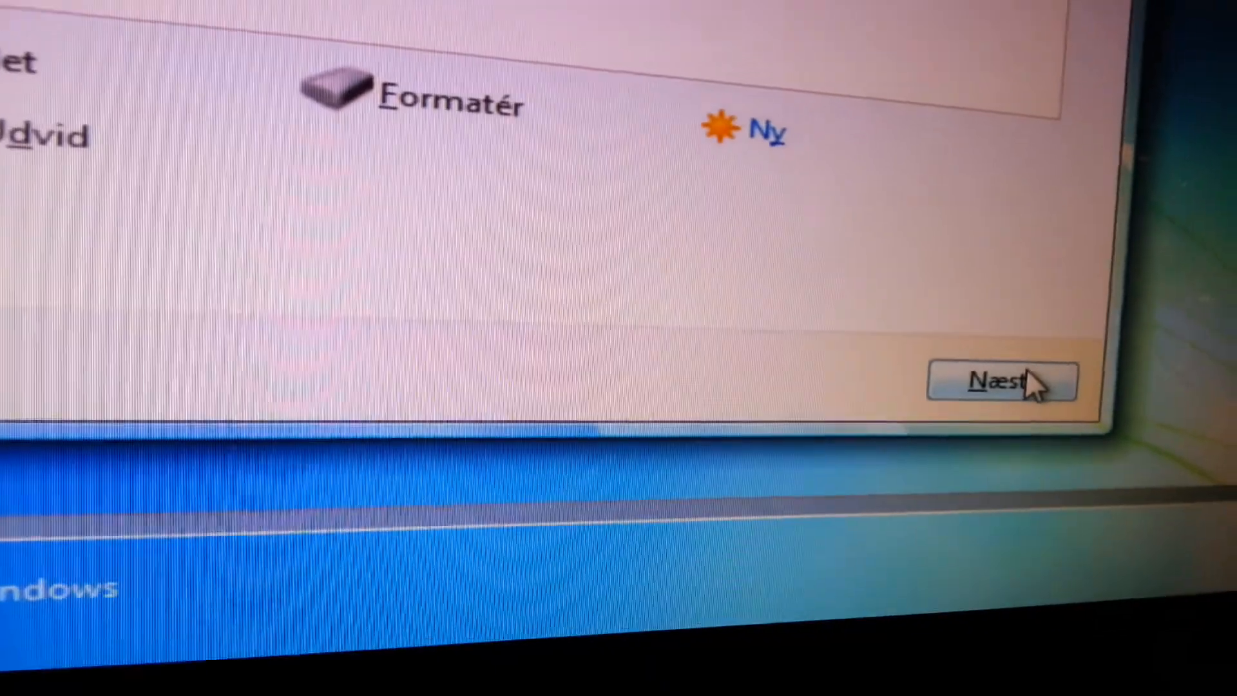
Step: Begin installing Windows 7 onto disk 0 so file copying and unpacking start
{"action": "left_click", "coordinate": [1002, 380]}
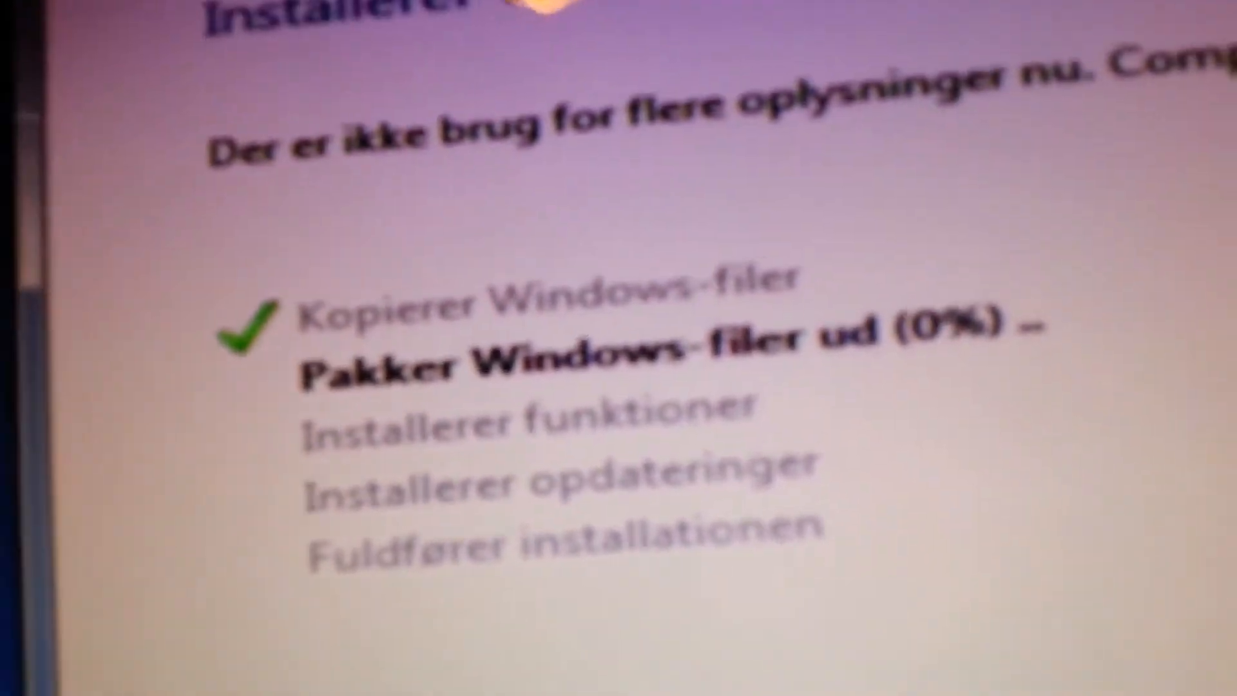